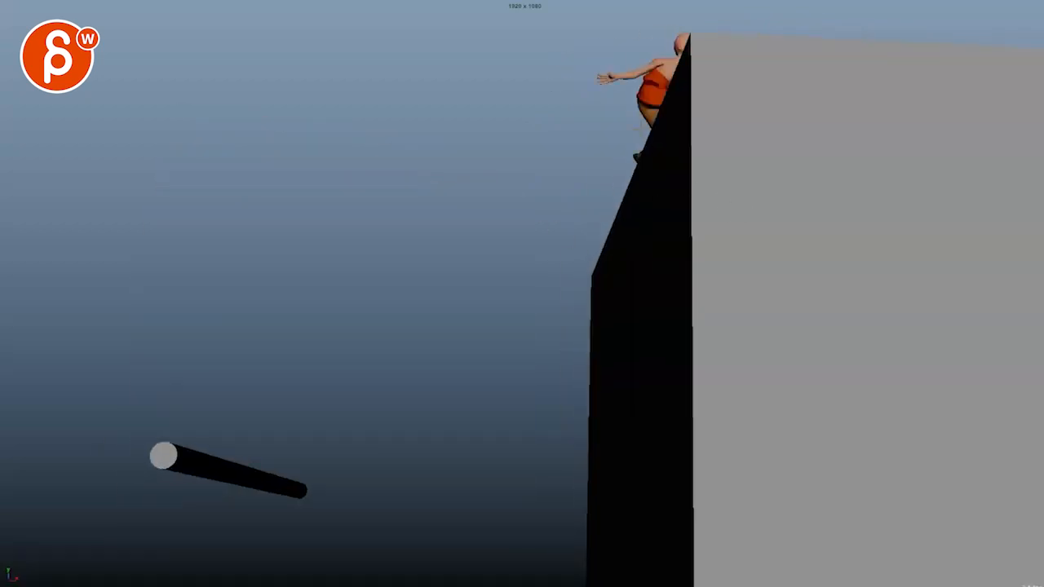
Draw a yellow line of action across the leaping monk's torso with the Grease Pencil
{"action": "left_click_drag", "start_coordinate": [514, 99], "coordinate": [910, 93]}
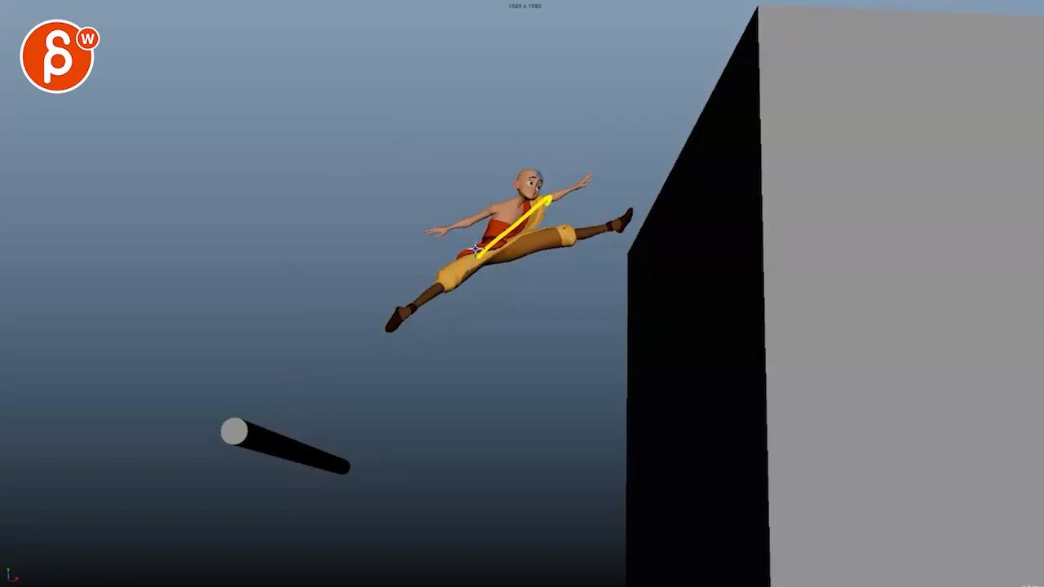
{"action": "left_click_drag", "start_coordinate": [474, 244], "coordinate": [620, 151]}
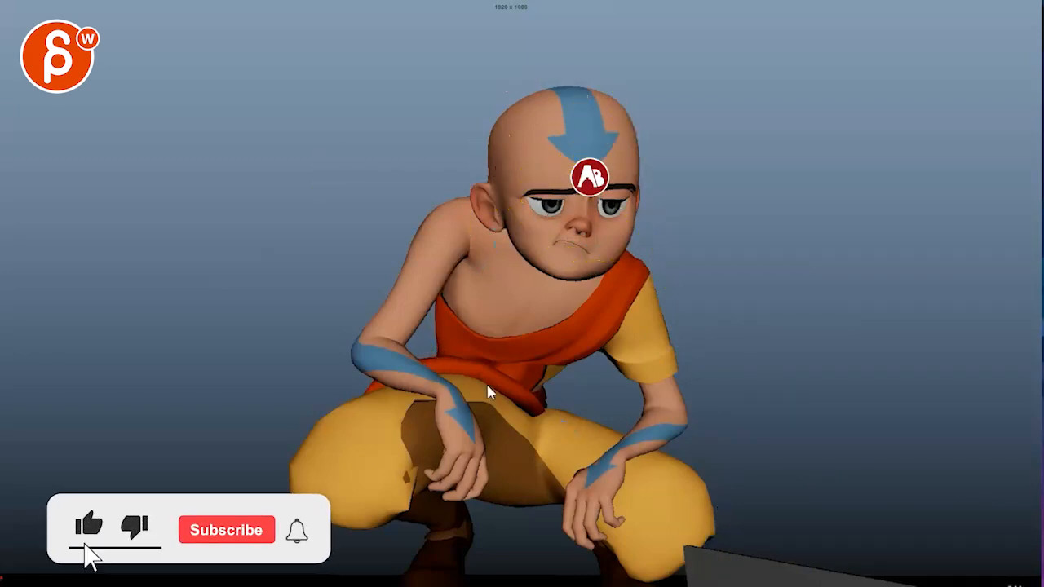
Sketch a yellow circle over the crouching monk's head and curves along his body
{"action": "left_click", "coordinate": [226, 530]}
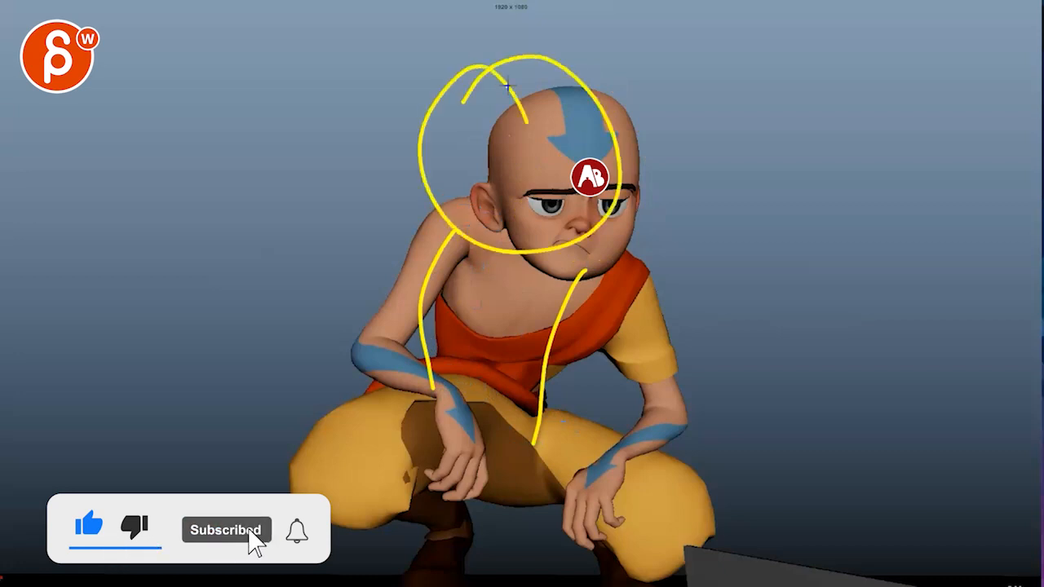